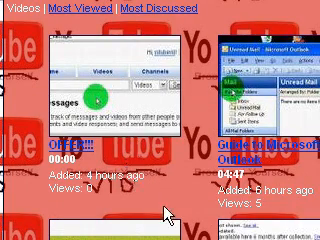
Start a blank Notepad note whose first line reads .LOG
left_click(16, 232)
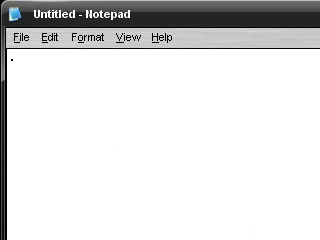
type("LO")
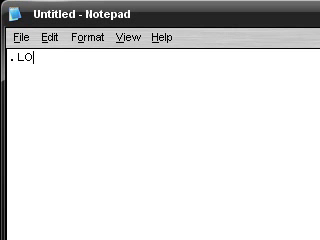
type("G")
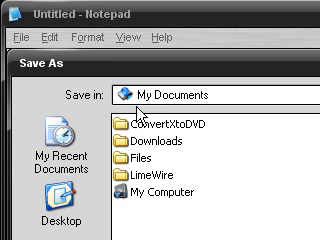
Save the note as LOG.txt and reopen it so a time-date stamp appears under .LOG
scroll("down", 3)
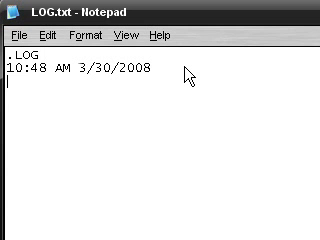
Add the diary line 'Today I made 3 New videos!!!!' under the first time-date stamp
type("T")
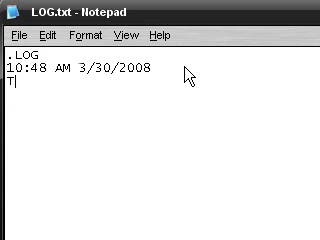
type("Today I m")
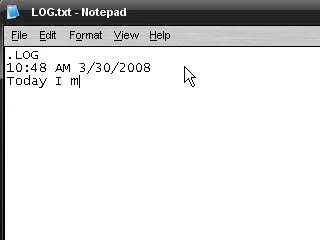
type("ade 3")
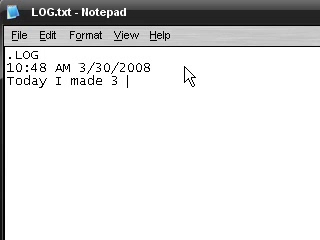
type("New Videos!!!!")
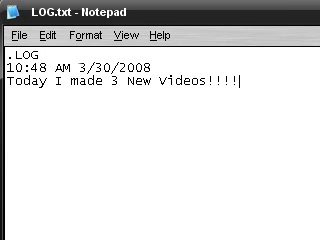
left_click(12, 32)
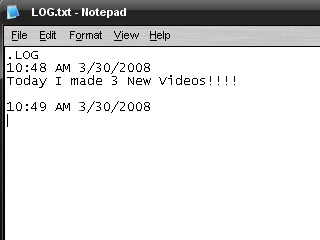
Add the entry 'Now I Made 4' under the second stamp and get a third time-date stamp below it
type("Now I")
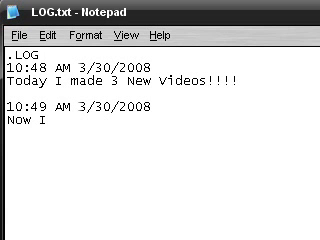
type("Made 4")
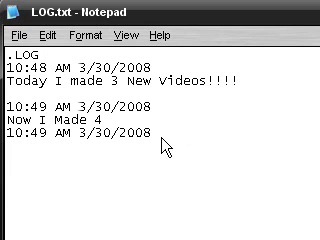
type("ffgf")
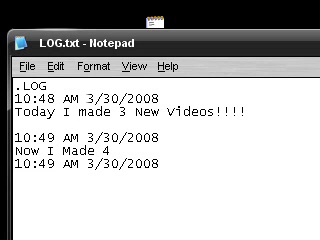
key("Return")
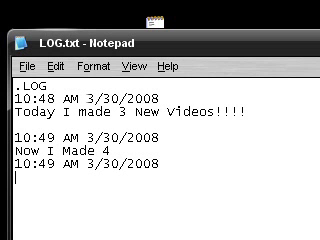